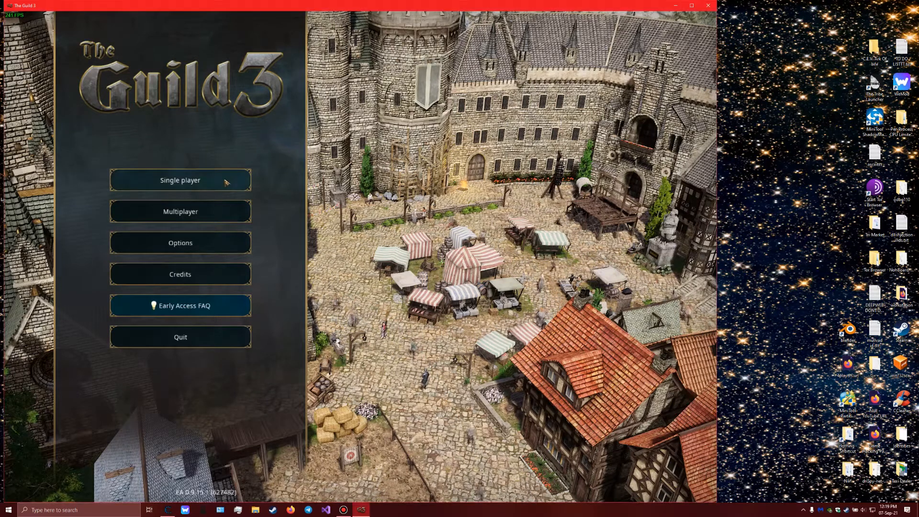
Start a single-player game on the Magdeburg scenario and proceed to character creation
{"action": "left_click", "coordinate": [180, 180]}
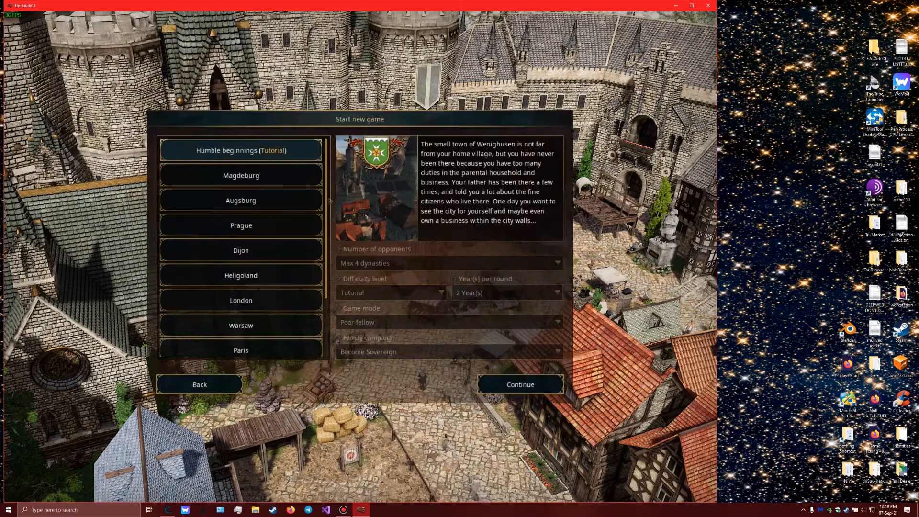
{"action": "left_click", "coordinate": [241, 175]}
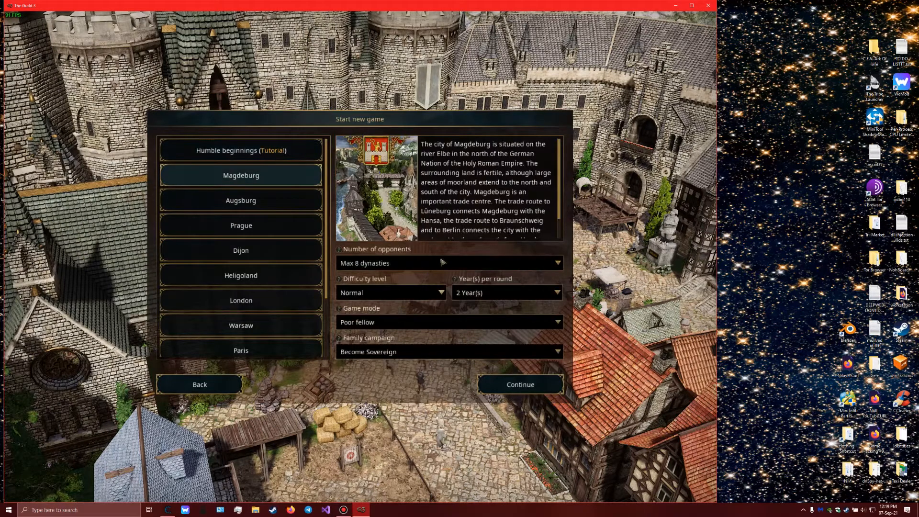
{"action": "left_click", "coordinate": [448, 351]}
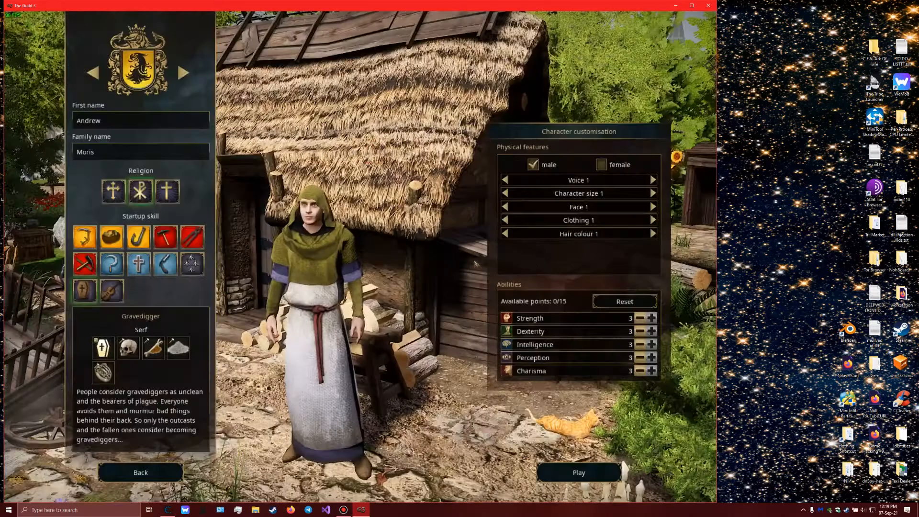
Cycle the coat of arms to the red-and-white cross and begin play as the gravedigger
{"action": "left_click", "coordinate": [184, 73]}
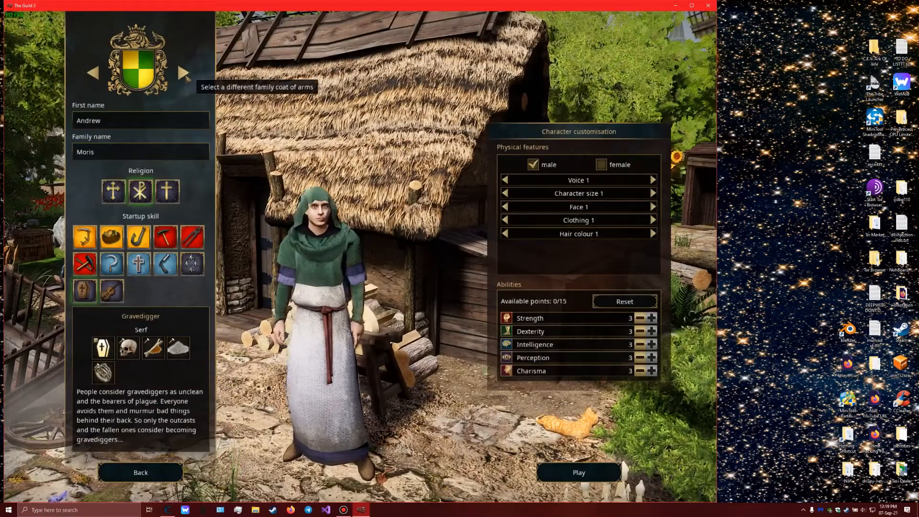
{"action": "left_click", "coordinate": [184, 72]}
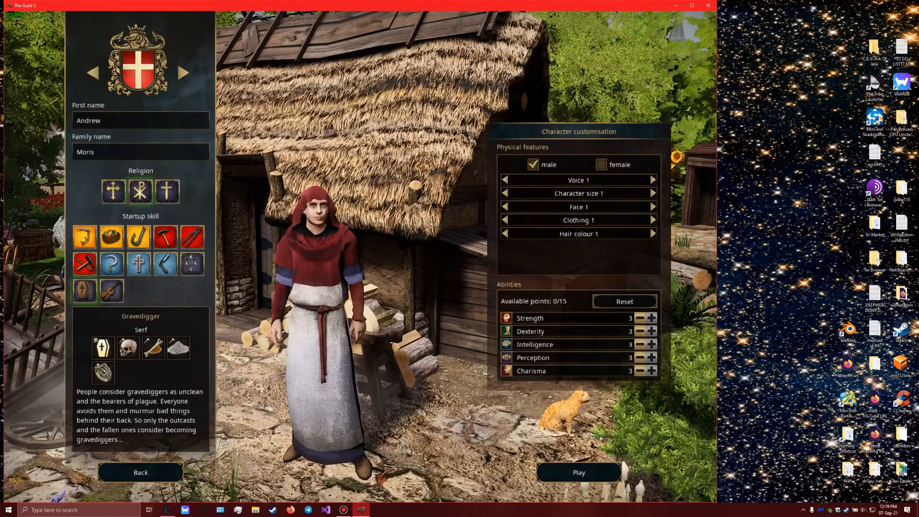
{"action": "left_click", "coordinate": [577, 472]}
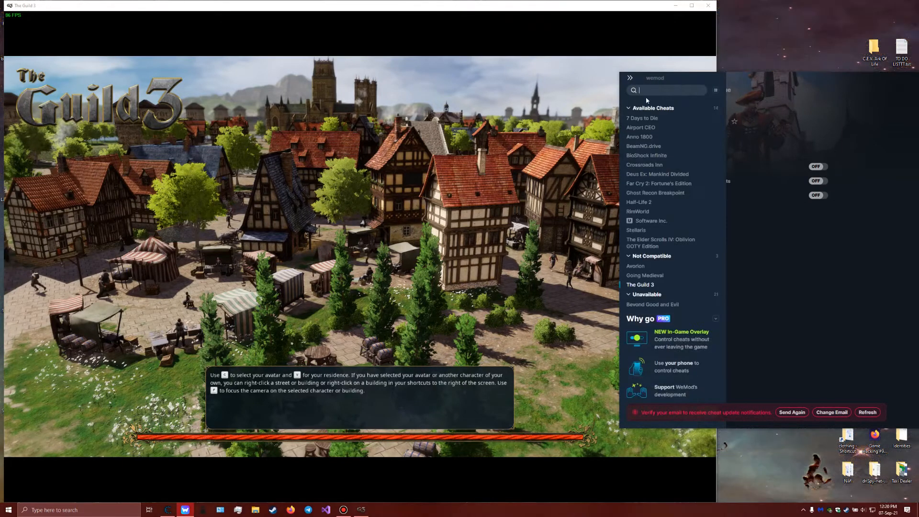
Search WeMod for 'guild' and select The Guild 3 from the Not Compatible results
{"action": "type", "text": "guild"}
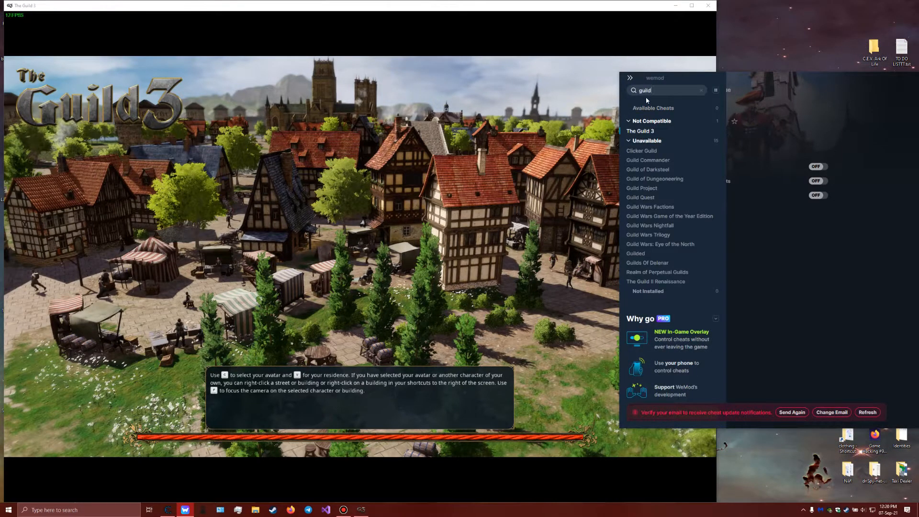
{"action": "left_click", "coordinate": [641, 131]}
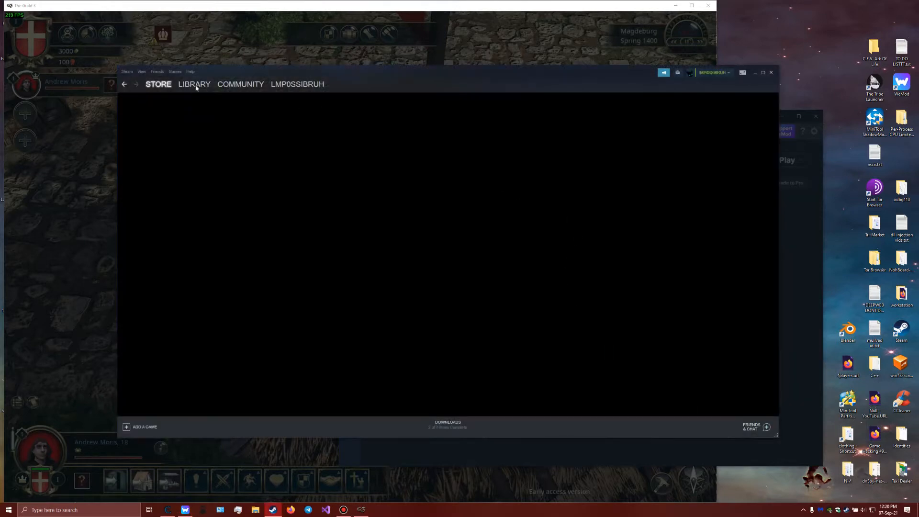
Show The Guild 3's details page in the Steam library
{"action": "left_click", "coordinate": [194, 84]}
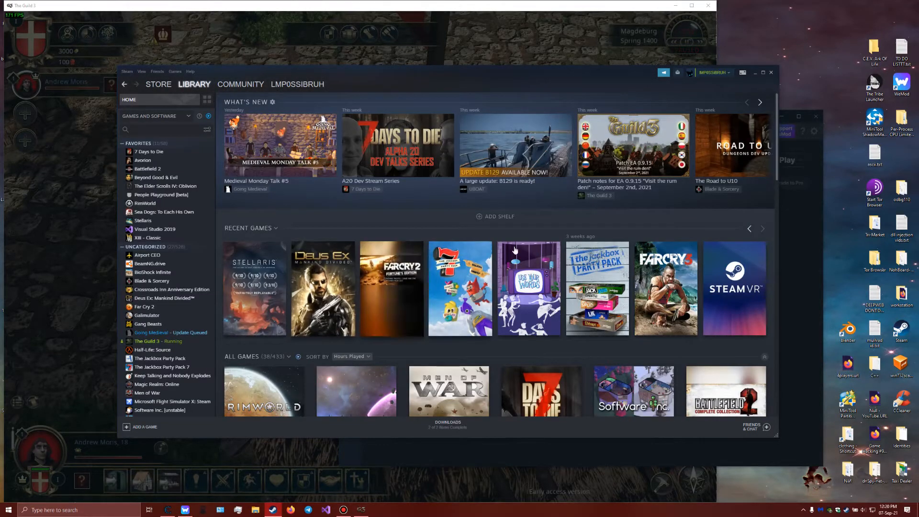
{"action": "left_click", "coordinate": [149, 341]}
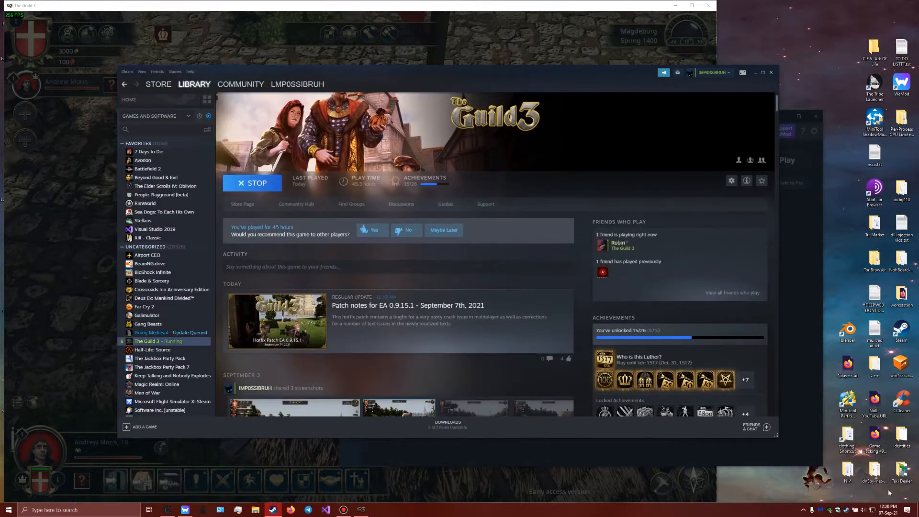
{"action": "mouse_move", "coordinate": [498, 292]}
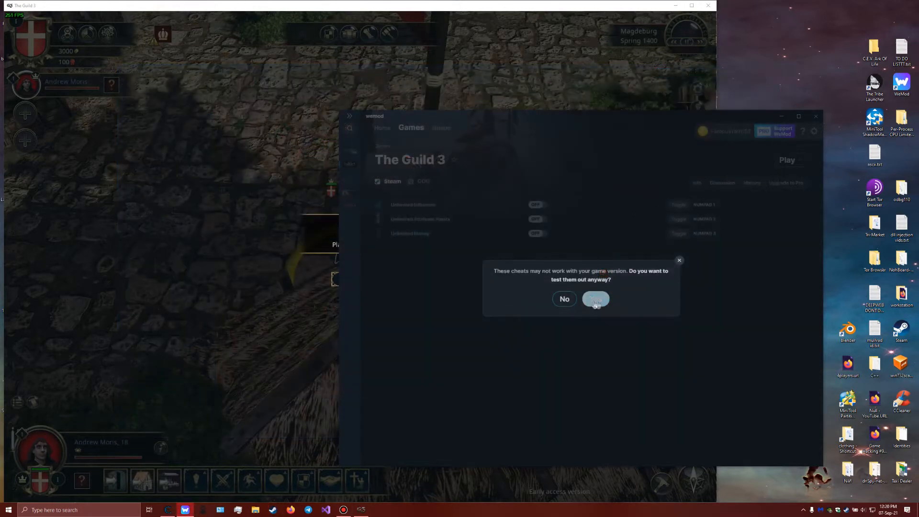
Accept the compatibility warning and review the cheat version history for The Guild 3
{"action": "left_click", "coordinate": [596, 299]}
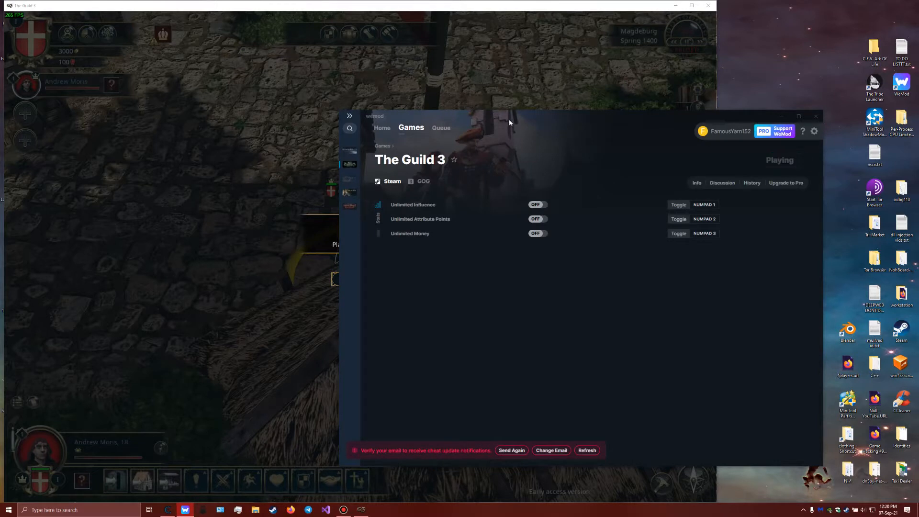
{"action": "mouse_move", "coordinate": [540, 118]}
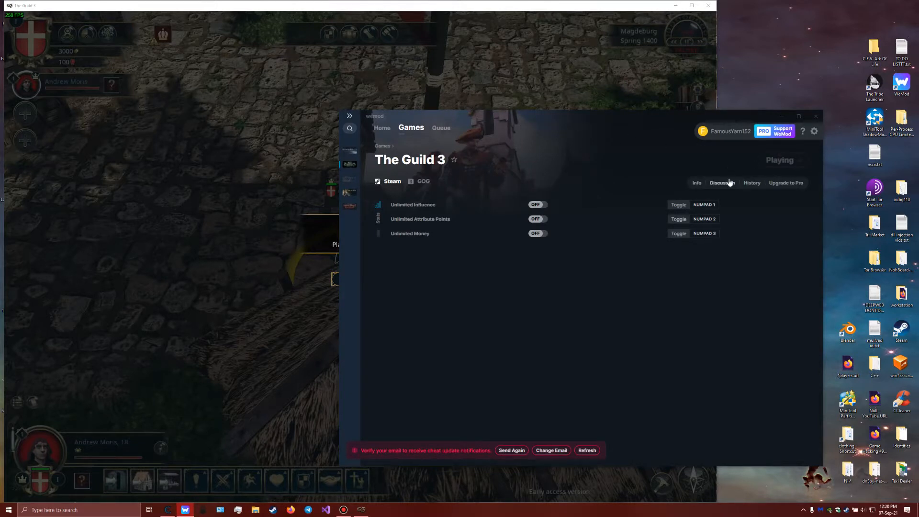
{"action": "left_click", "coordinate": [753, 182]}
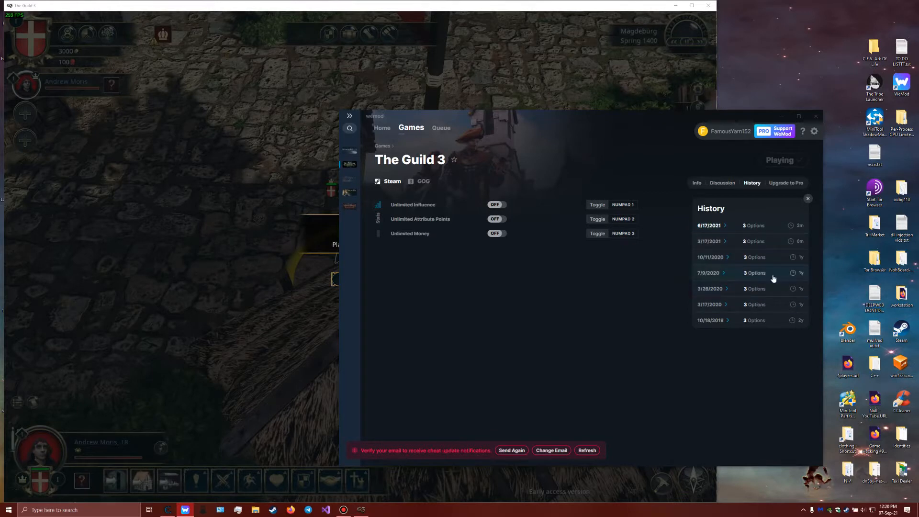
{"action": "mouse_move", "coordinate": [755, 242]}
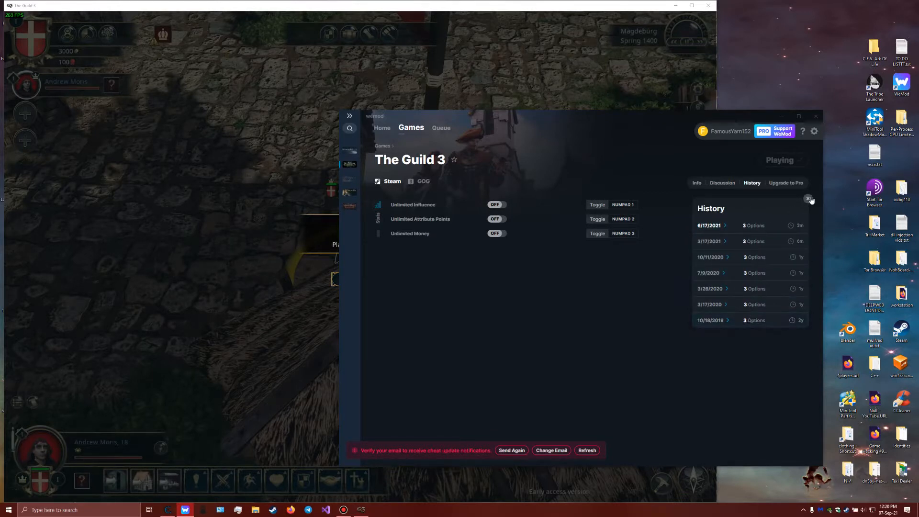
{"action": "left_click", "coordinate": [809, 199]}
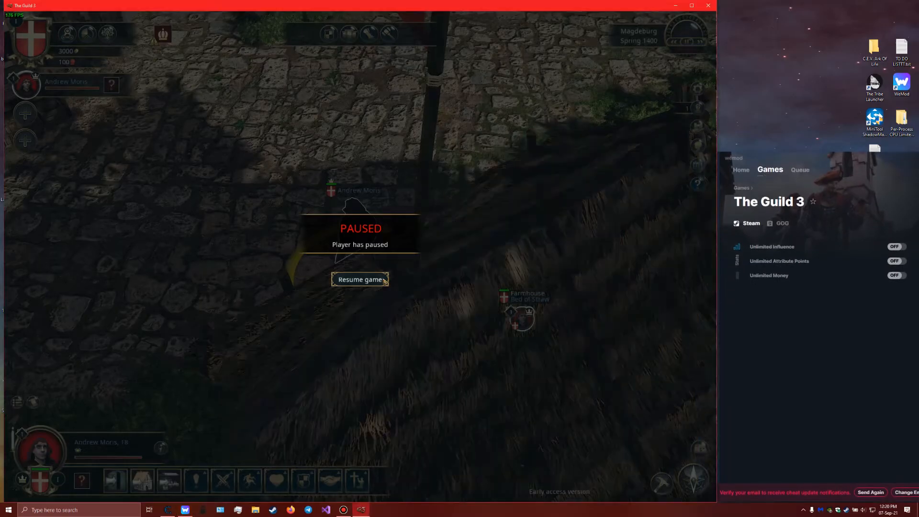
Resume the game and claim the Commoner and Yeoman titles from the skill tree
{"action": "left_click", "coordinate": [359, 279]}
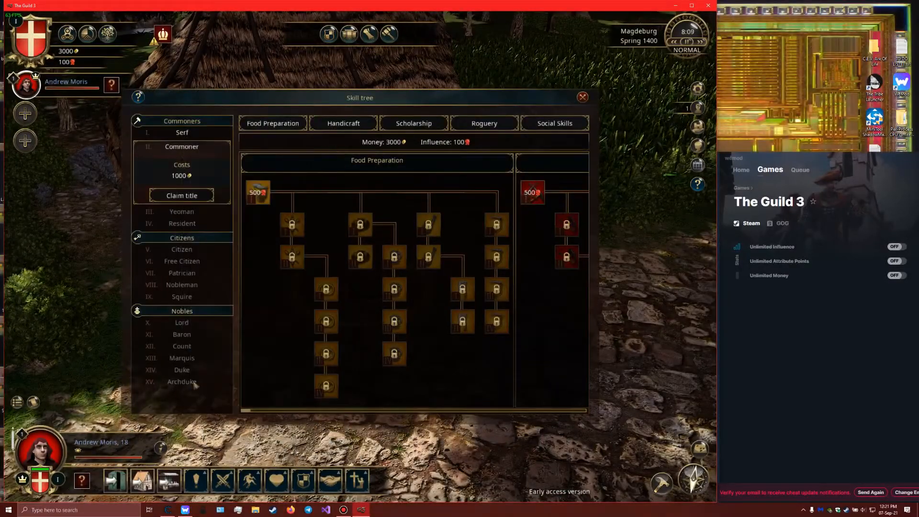
{"action": "left_click", "coordinate": [181, 195]}
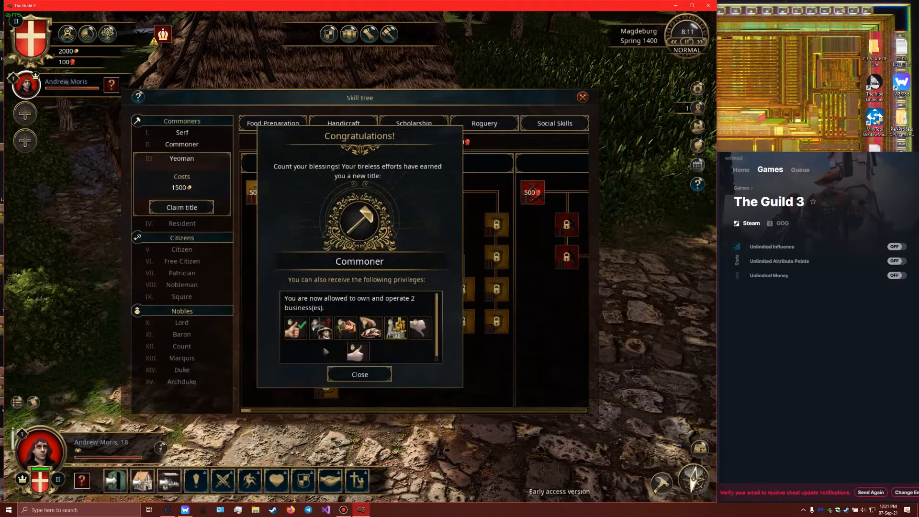
{"action": "left_click", "coordinate": [182, 207]}
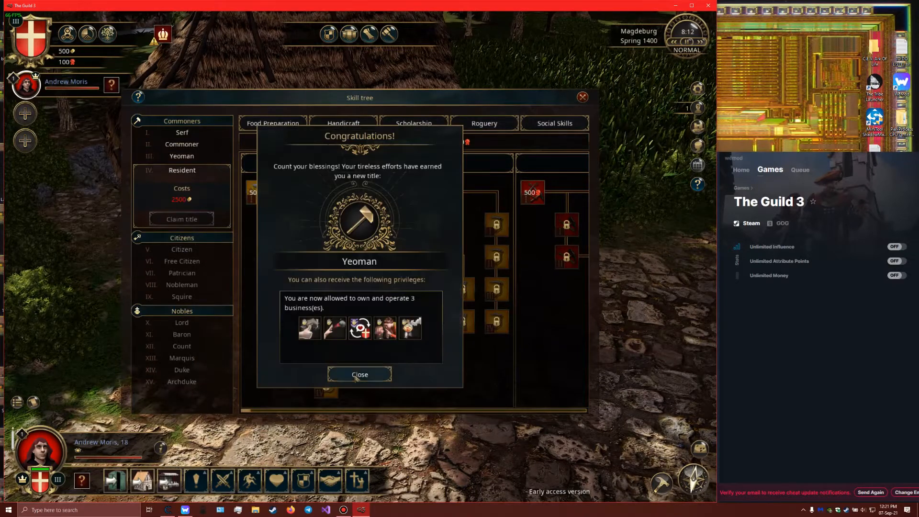
{"action": "left_click", "coordinate": [359, 374]}
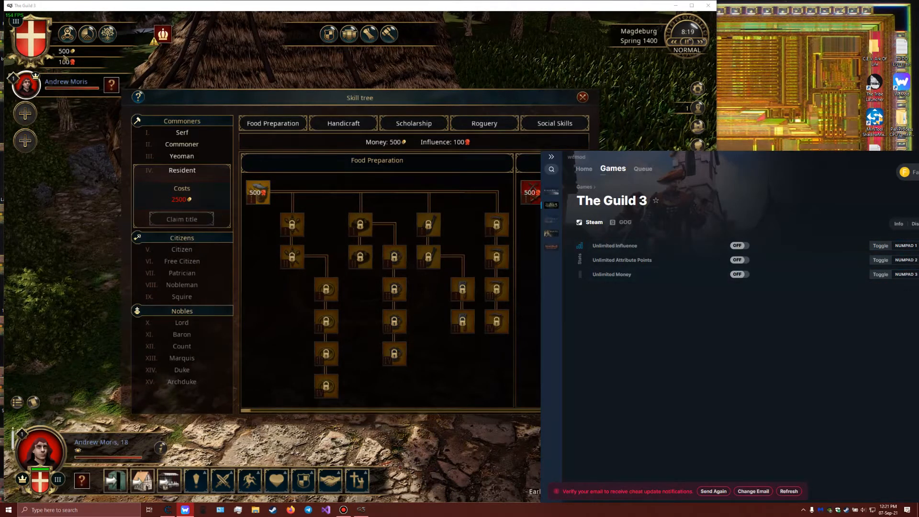
{"action": "mouse_move", "coordinate": [811, 326]}
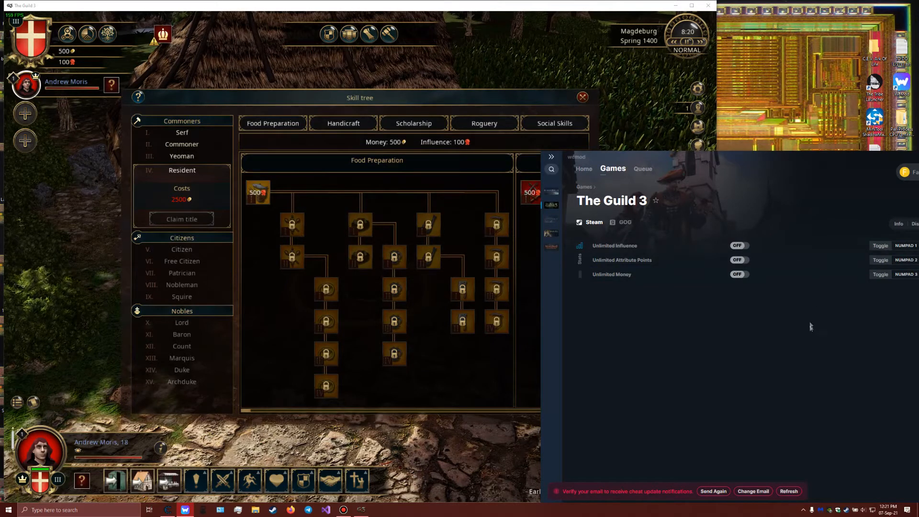
{"action": "mouse_move", "coordinate": [801, 363]}
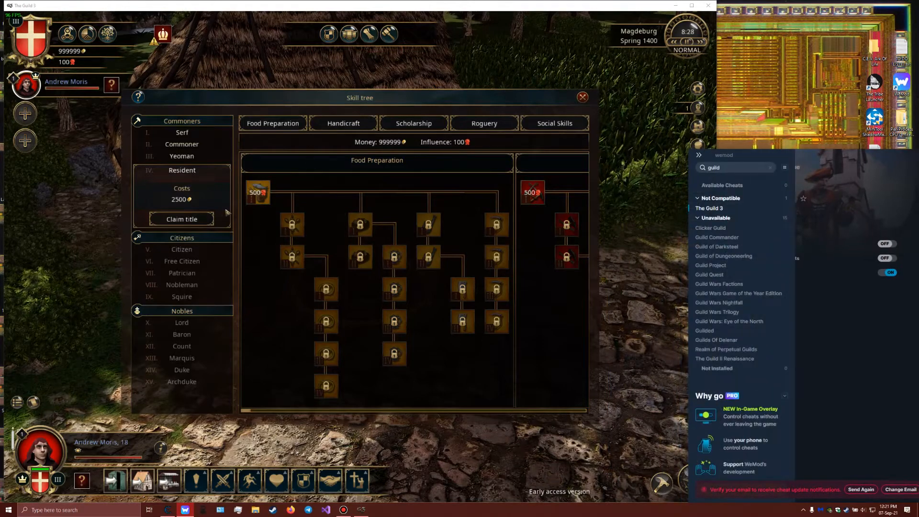
Claim the Resident title and each following title up through Marquis and Duke
{"action": "left_click", "coordinate": [182, 218]}
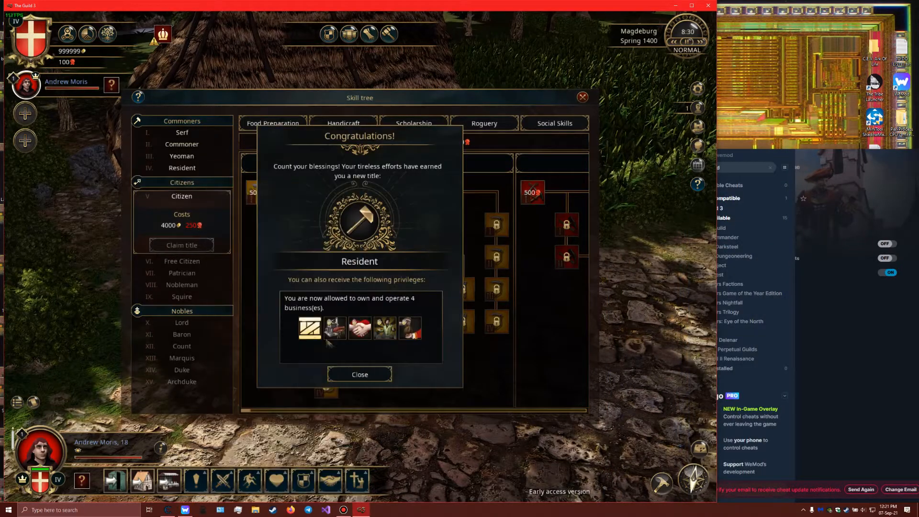
{"action": "left_click", "coordinate": [359, 375]}
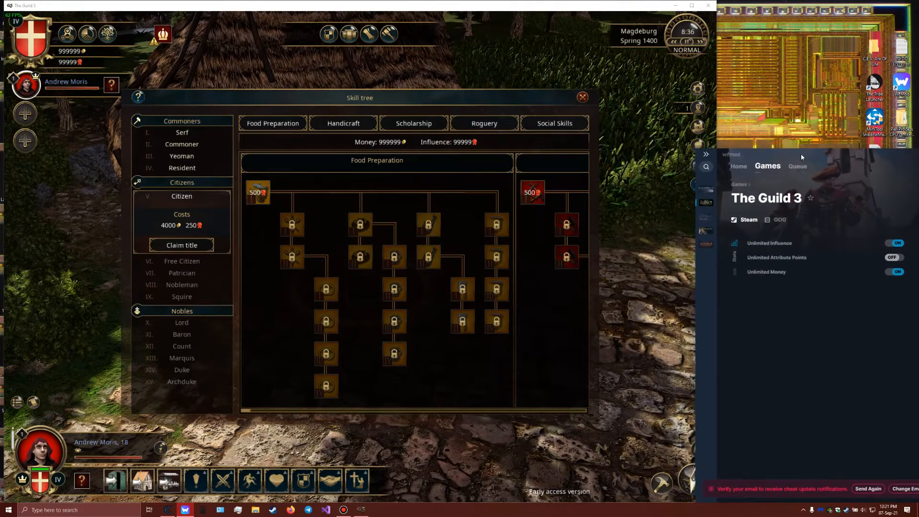
{"action": "left_click", "coordinate": [182, 245]}
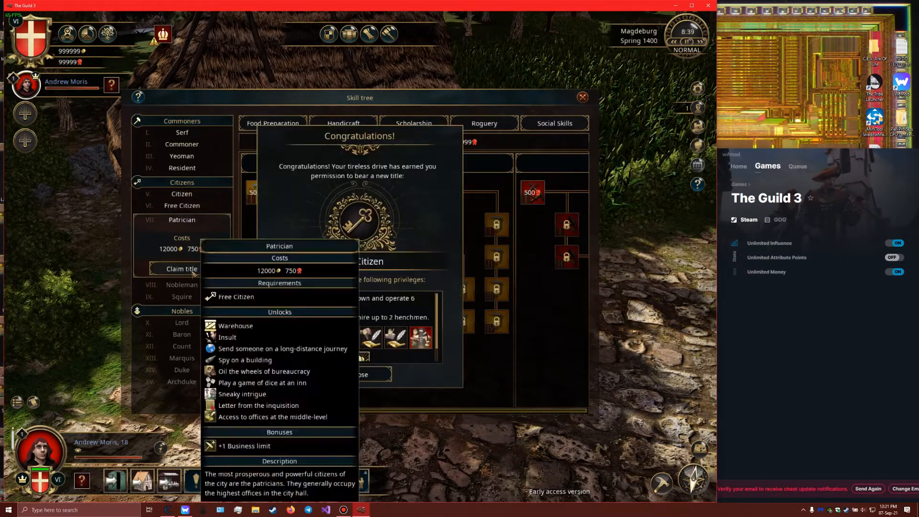
{"action": "left_click", "coordinate": [182, 268]}
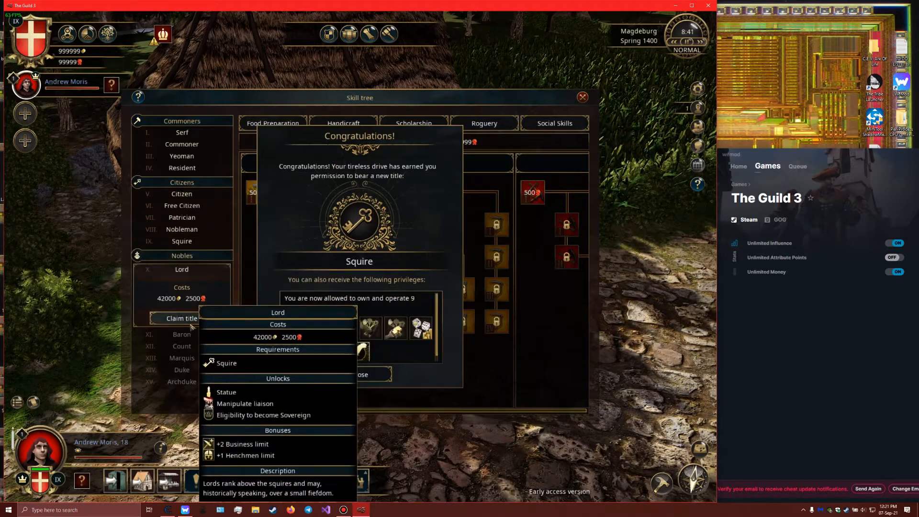
{"action": "left_click", "coordinate": [182, 317]}
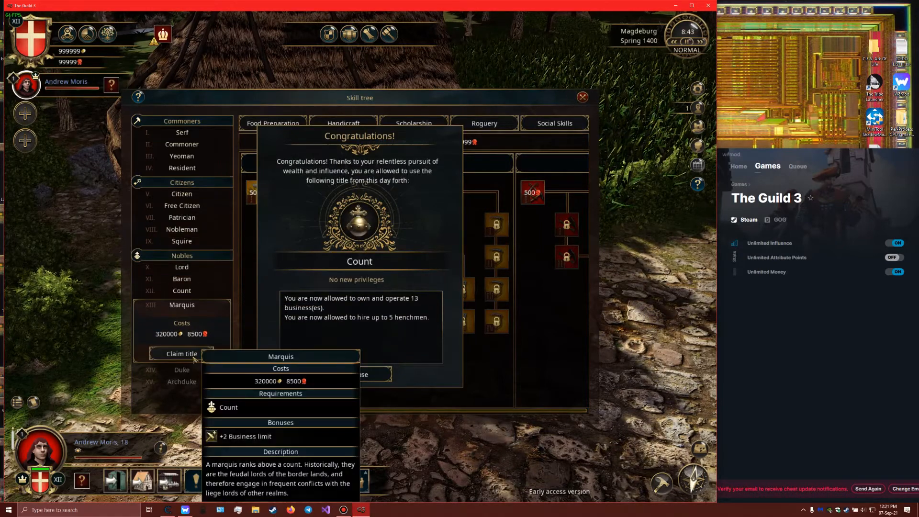
{"action": "left_click", "coordinate": [182, 353]}
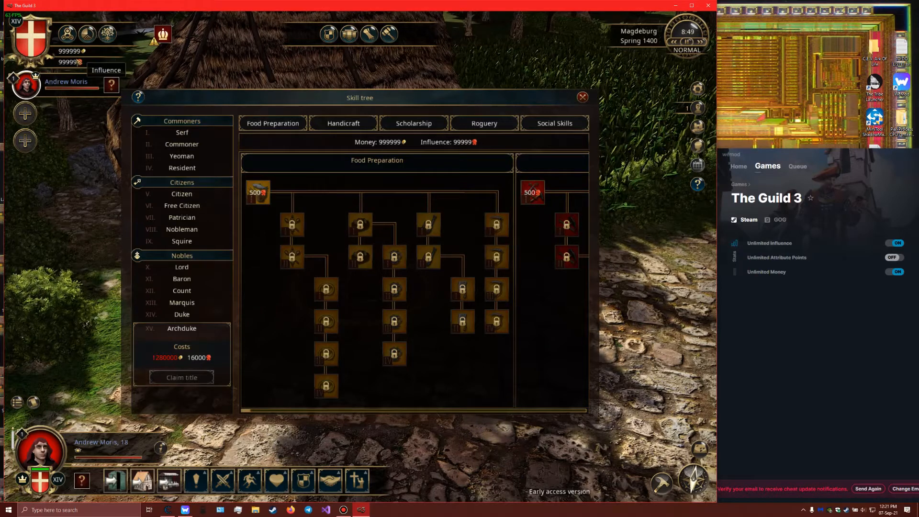
{"action": "mouse_move", "coordinate": [545, 321]}
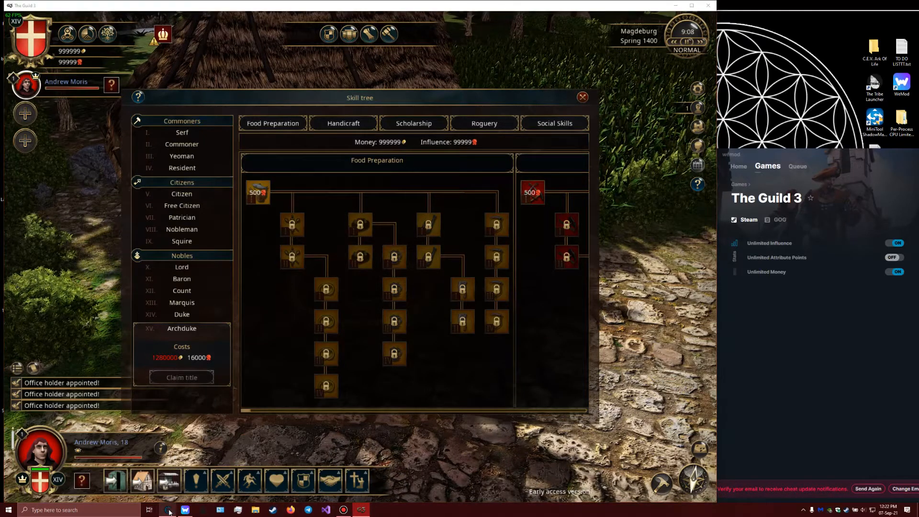
Launch Cheat Engine from the taskbar beside the game's skill tree
{"action": "left_click", "coordinate": [169, 509]}
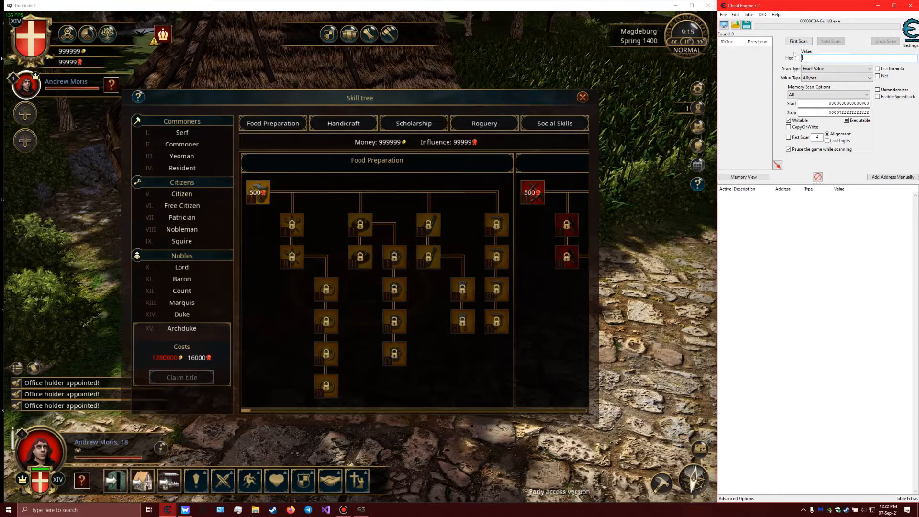
Attach Cheat Engine to The Guild 3 process, relaunching it once
{"action": "left_click", "coordinate": [724, 24]}
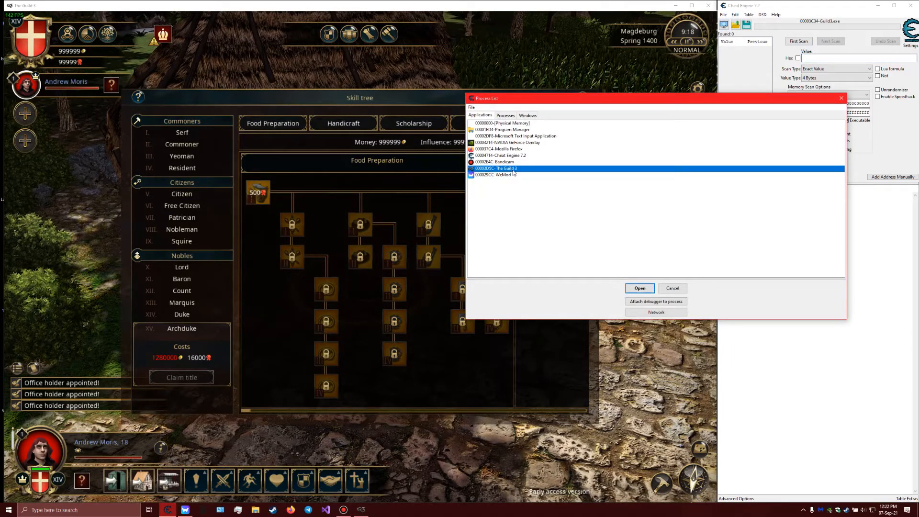
{"action": "left_click", "coordinate": [639, 288]}
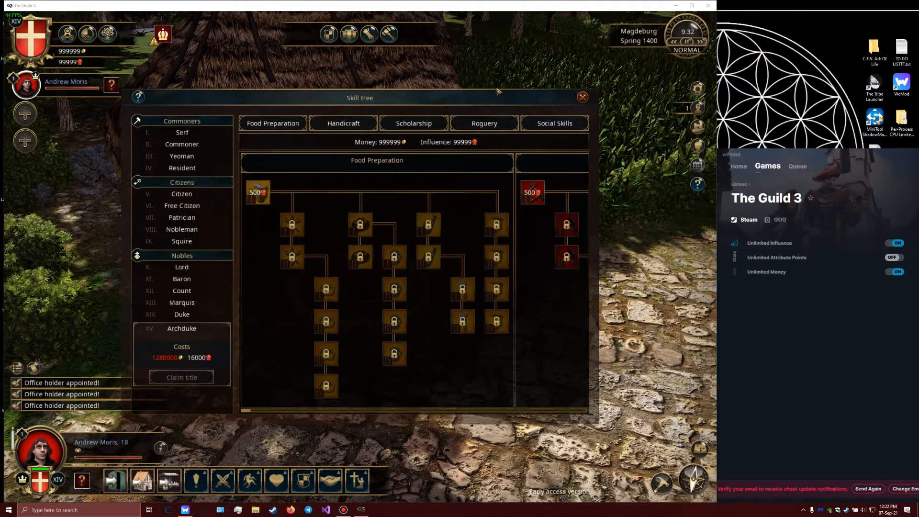
{"action": "left_click", "coordinate": [168, 509]}
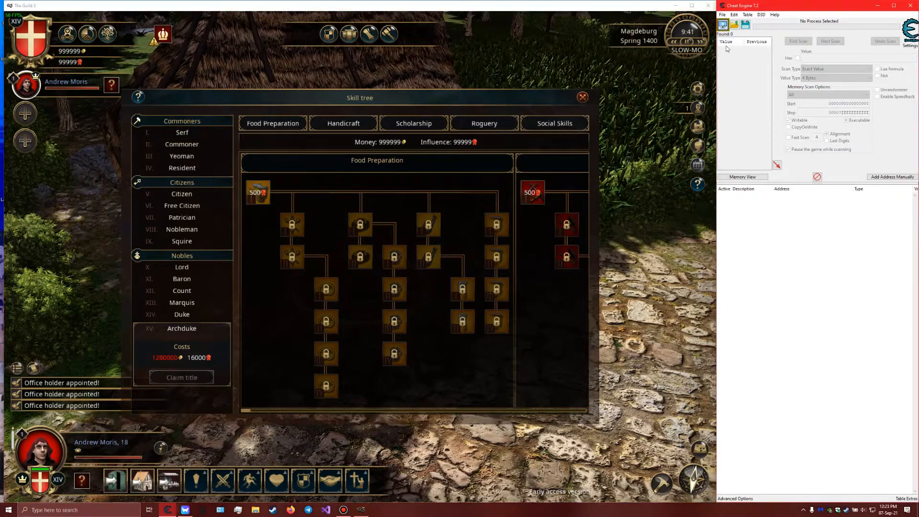
{"action": "left_click", "coordinate": [723, 25]}
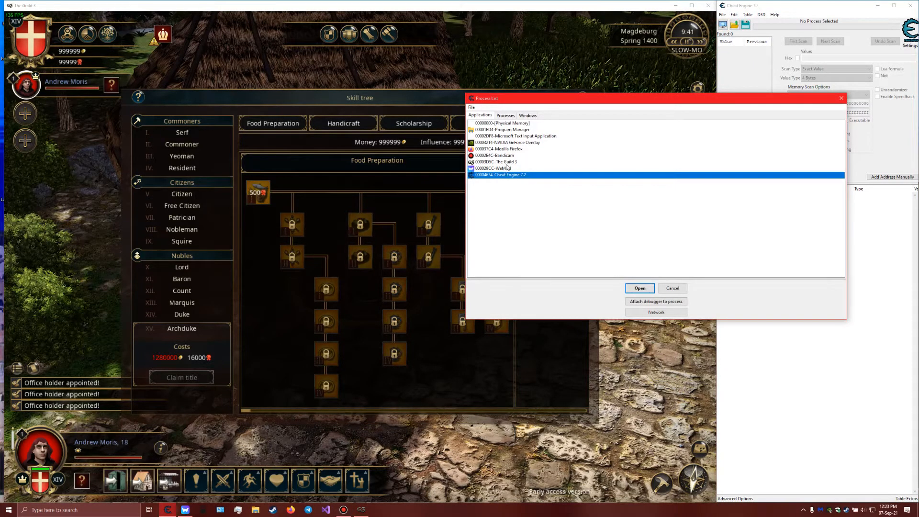
{"action": "left_click", "coordinate": [639, 288]}
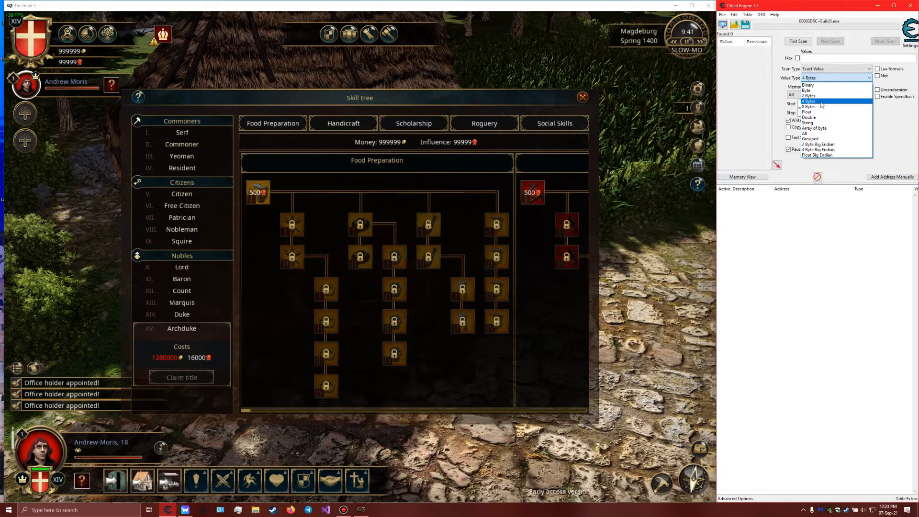
Run a 4-byte first scan for the money value 999999, then switch WeMod's unlimited money off
{"action": "left_click", "coordinate": [809, 101]}
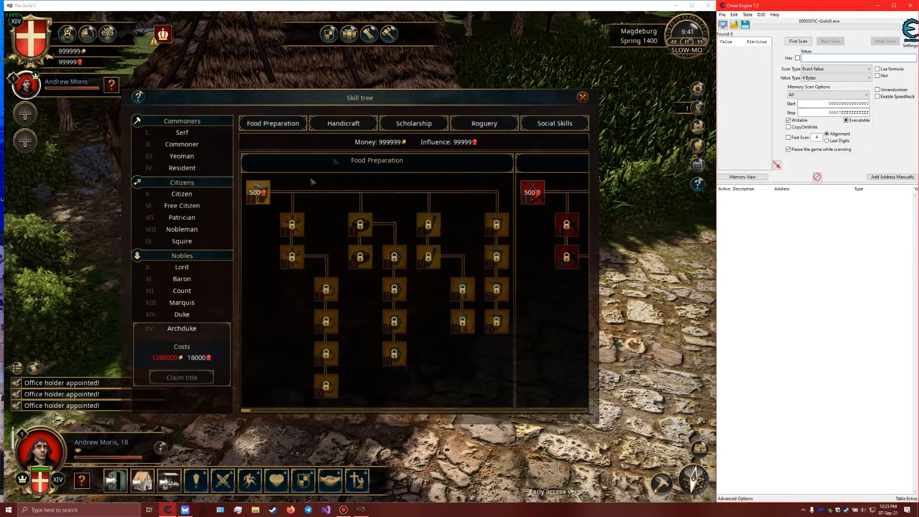
{"action": "left_click", "coordinate": [832, 58]}
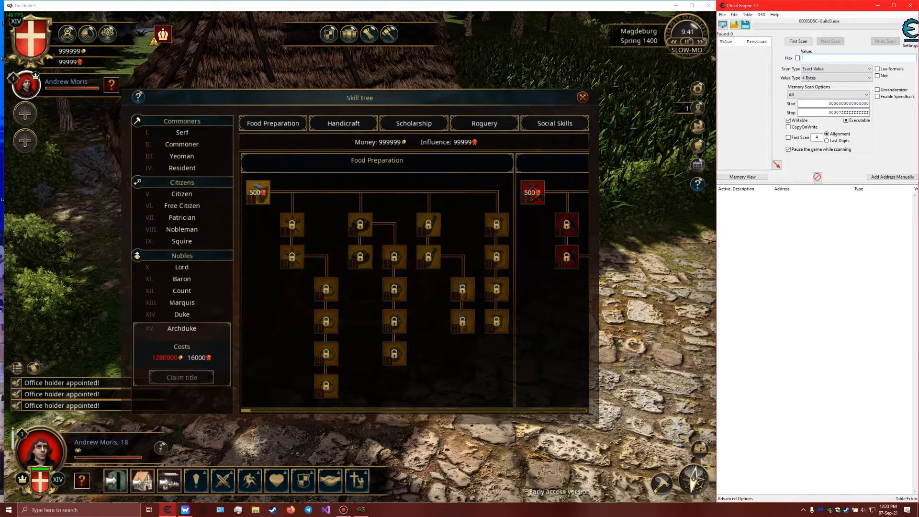
{"action": "type", "text": "999999"}
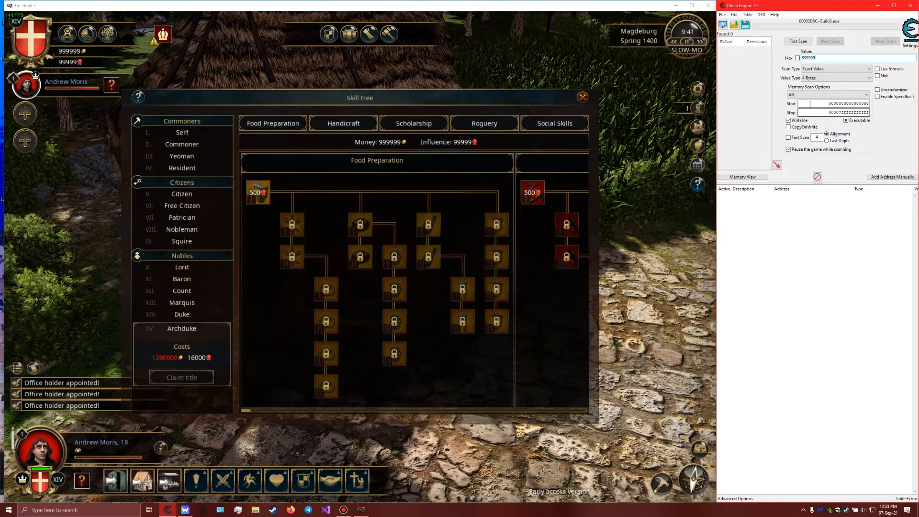
{"action": "left_click", "coordinate": [797, 40]}
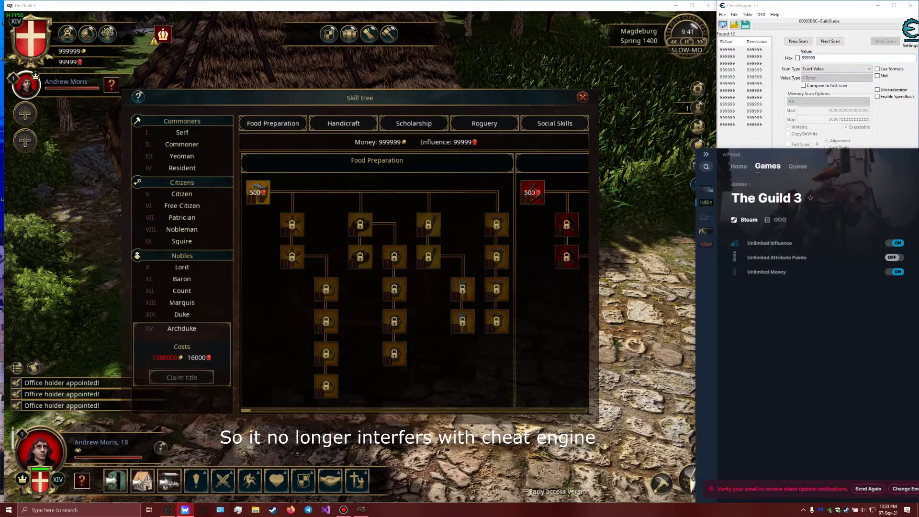
{"action": "left_click", "coordinate": [895, 271]}
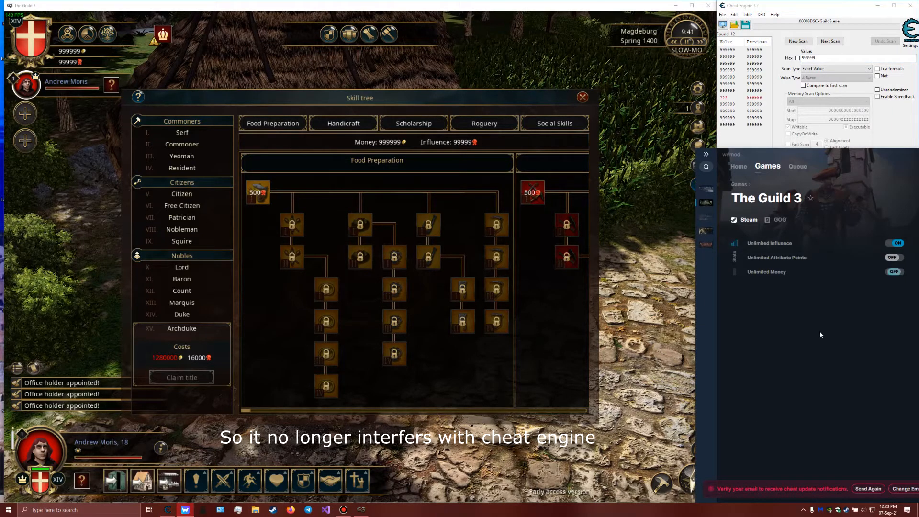
Erect a 2500-cost storage barn so the money drops to 997499
{"action": "left_click", "coordinate": [893, 242]}
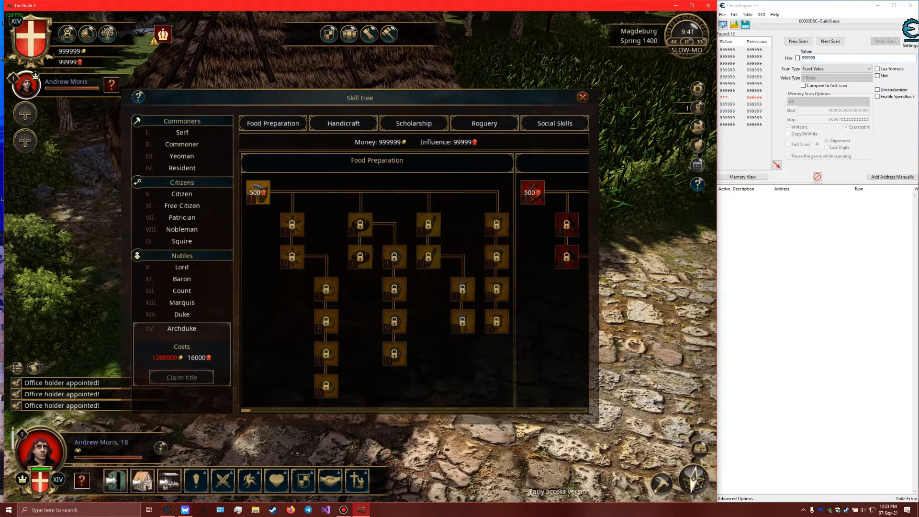
{"action": "left_click", "coordinate": [582, 97]}
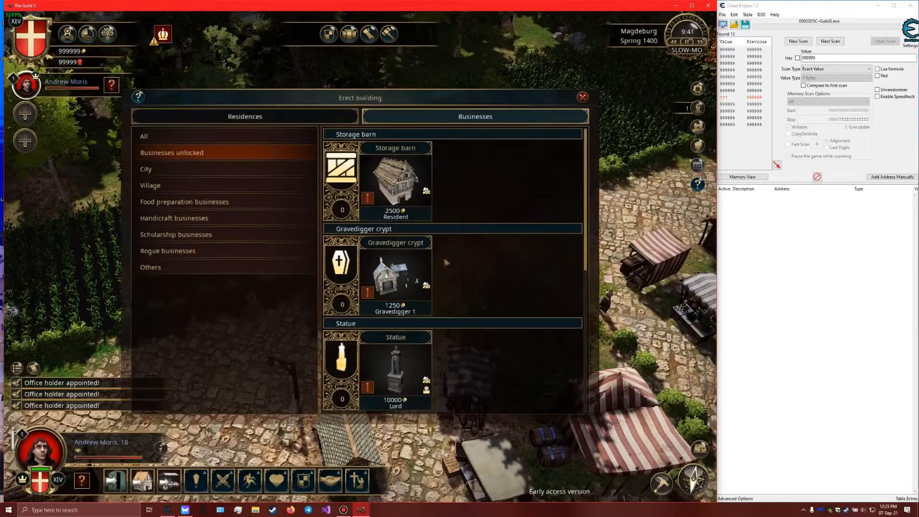
{"action": "left_click", "coordinate": [395, 176]}
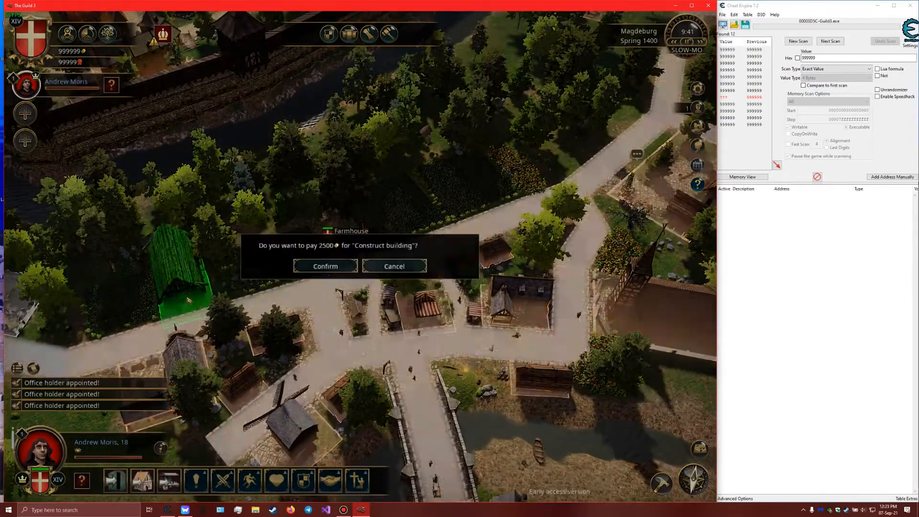
{"action": "left_click", "coordinate": [325, 266]}
{"action": "type", "text": "997499"}
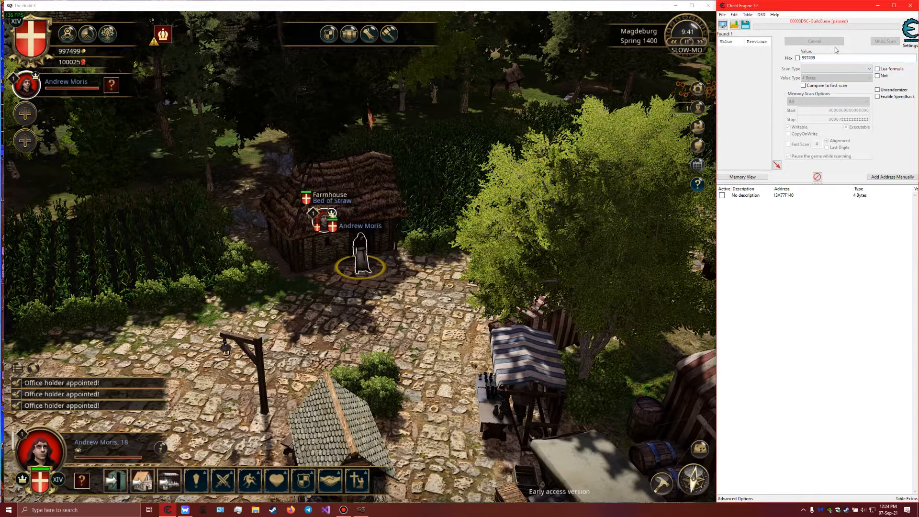
Label the found address 'money' and begin editing its stored value
{"action": "left_click", "coordinate": [813, 41]}
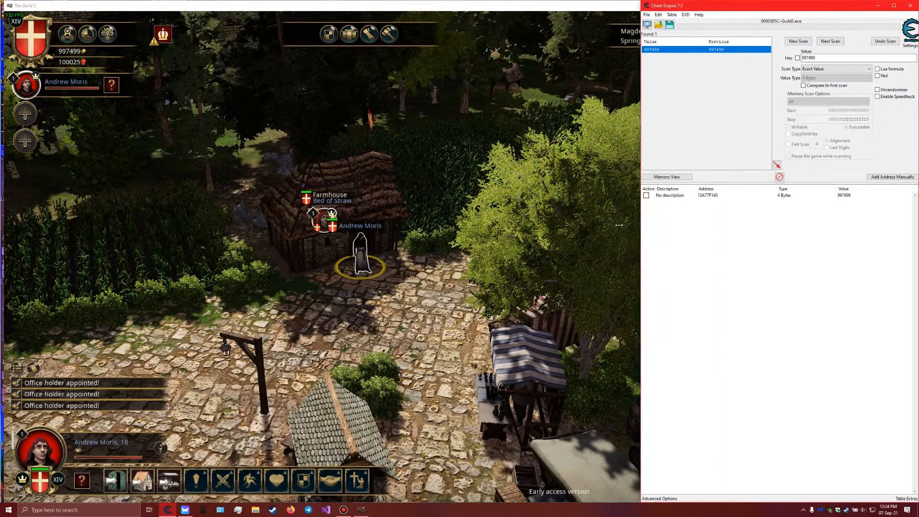
{"action": "double_click", "coordinate": [669, 196]}
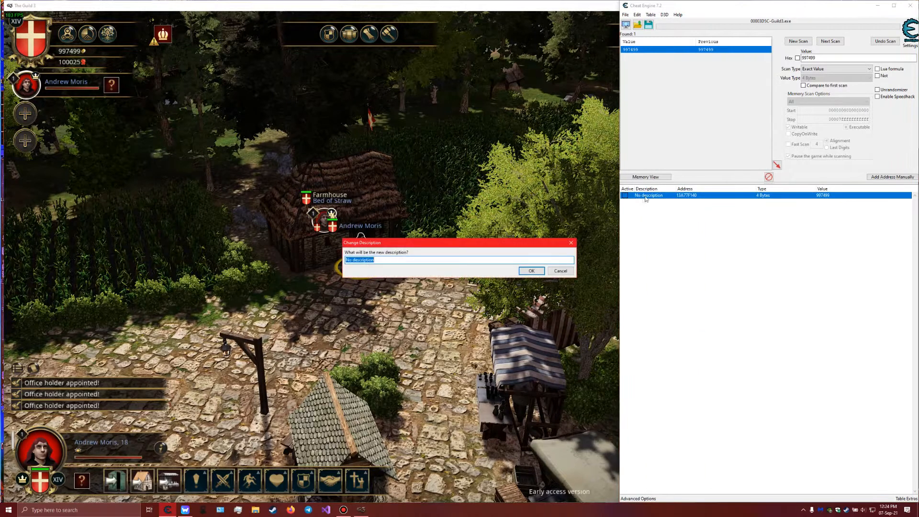
{"action": "type", "text": "money"}
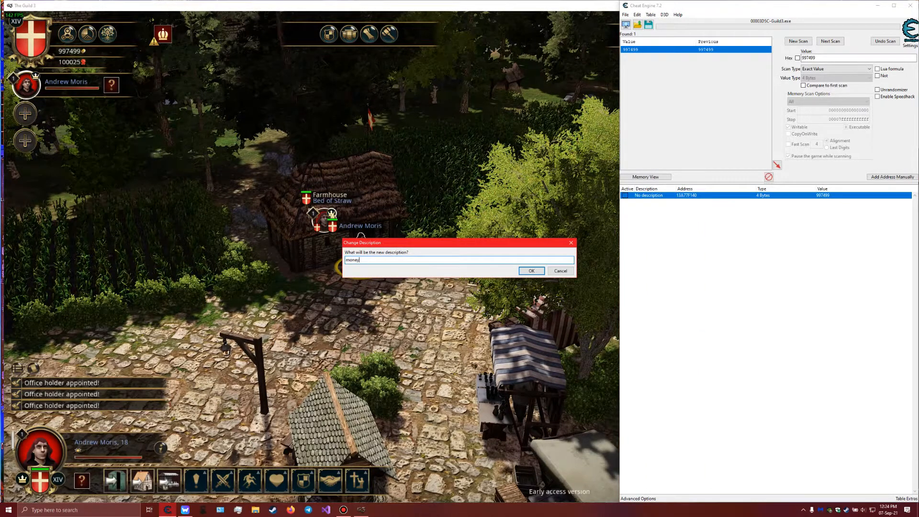
{"action": "left_click", "coordinate": [530, 270]}
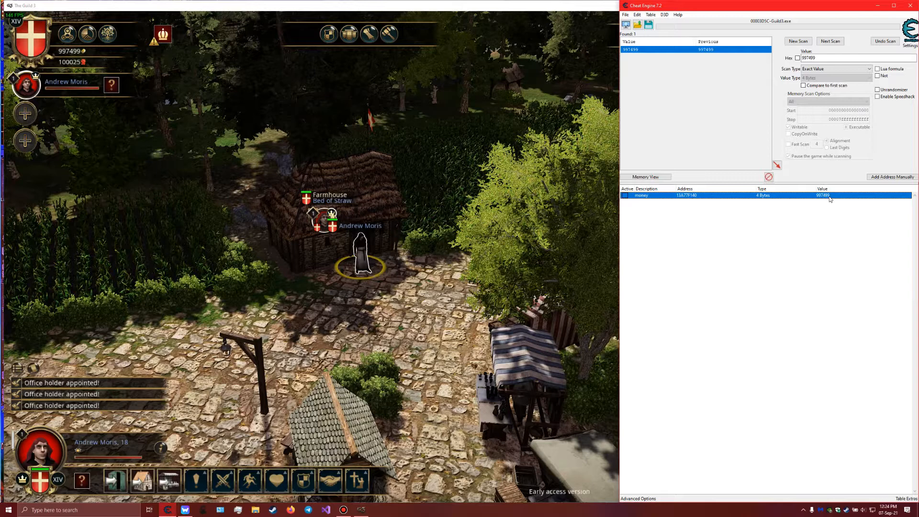
{"action": "double_click", "coordinate": [823, 195]}
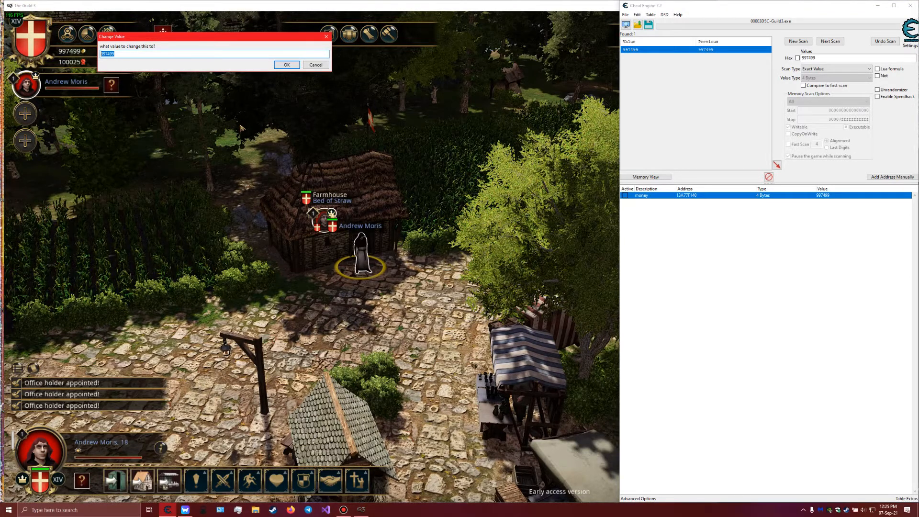
Enter 10000000 in the Change Value dialog so the character's money reads 10,000,000
{"action": "type", "text": "100000"}
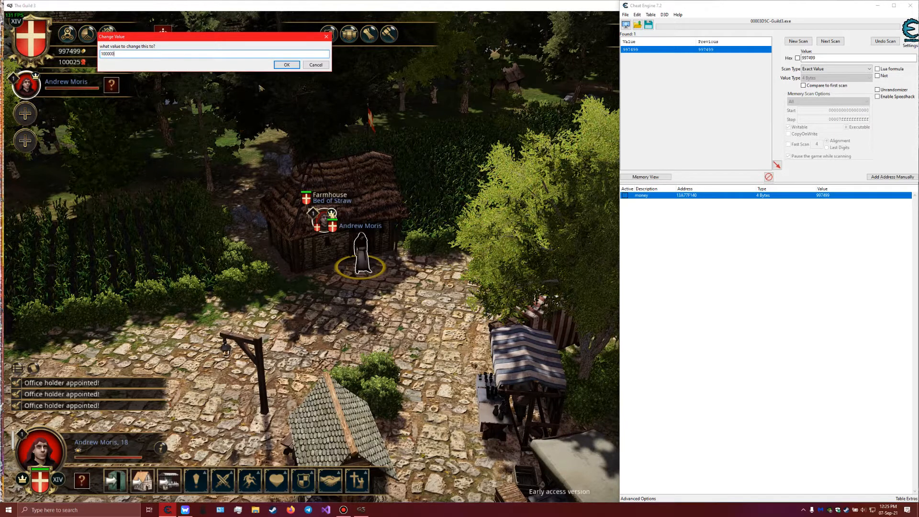
{"action": "left_click", "coordinate": [286, 64]}
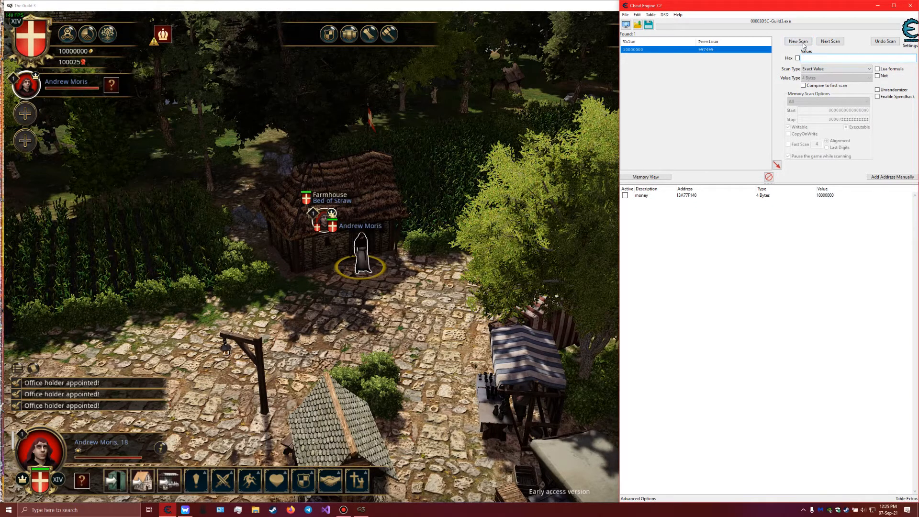
Run a fresh first scan for the influence value 100025 and add the results to the list
{"action": "left_click", "coordinate": [797, 41]}
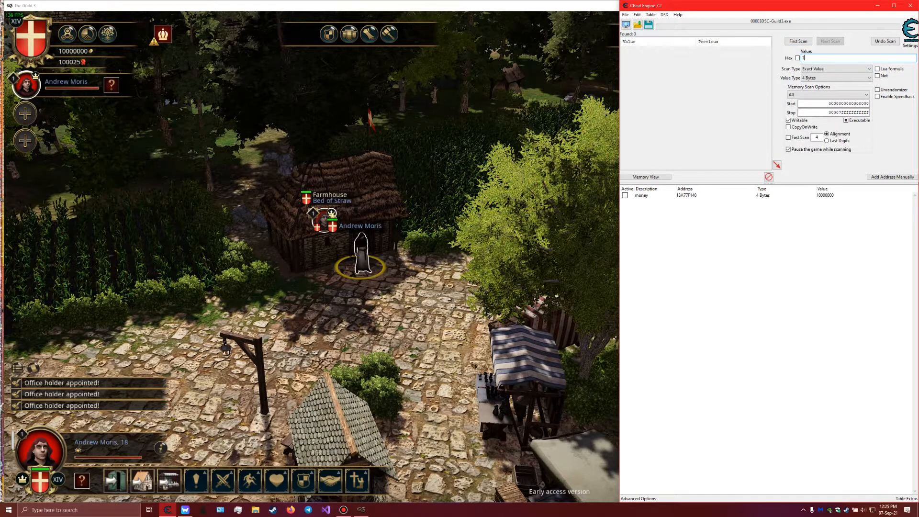
{"action": "type", "text": "100025"}
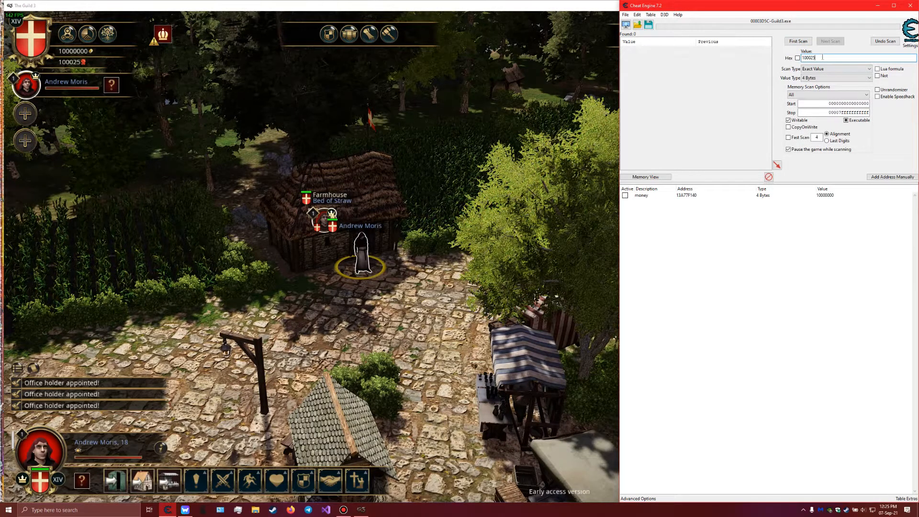
{"action": "left_click", "coordinate": [797, 41]}
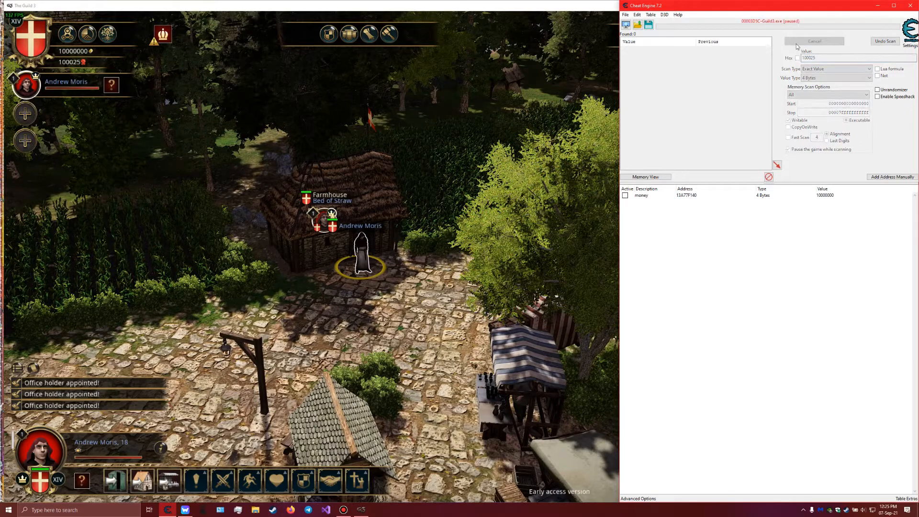
{"action": "left_click", "coordinate": [814, 41]}
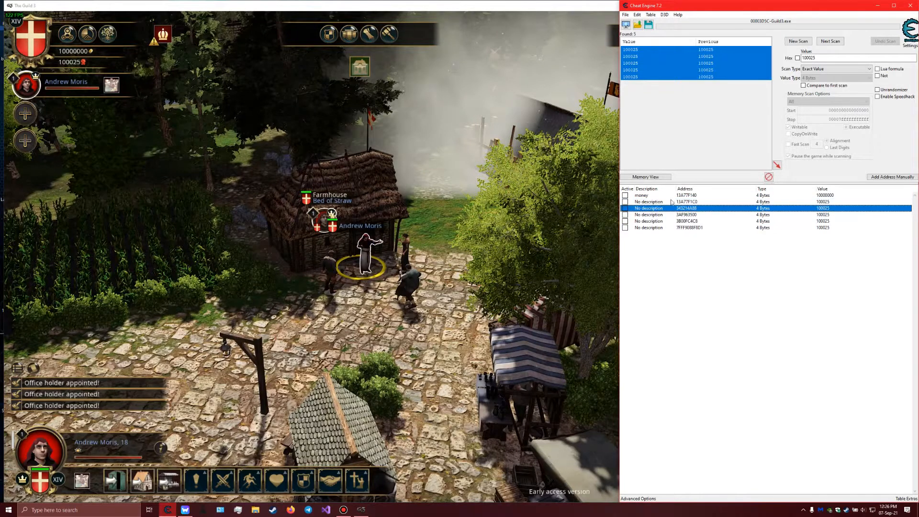
Narrow the candidates to the single influence entry now holding 100036
{"action": "left_click", "coordinate": [688, 228]}
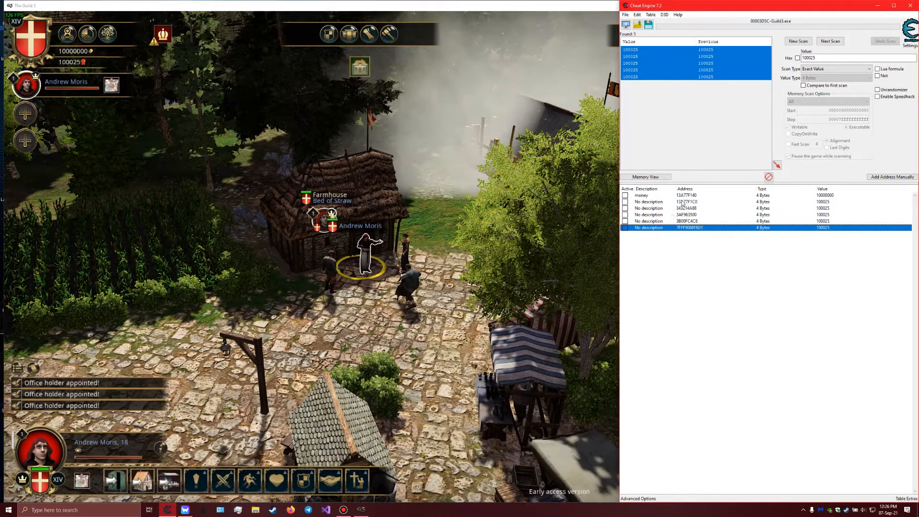
{"action": "left_click", "coordinate": [685, 202]}
{"action": "type", "text": "100036"}
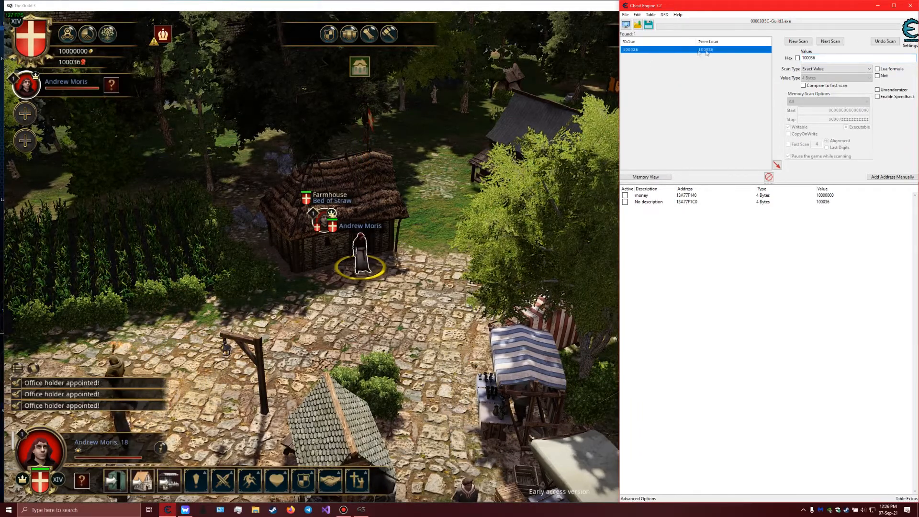
Label the influence address with the description 'reputation'
{"action": "left_click", "coordinate": [649, 202]}
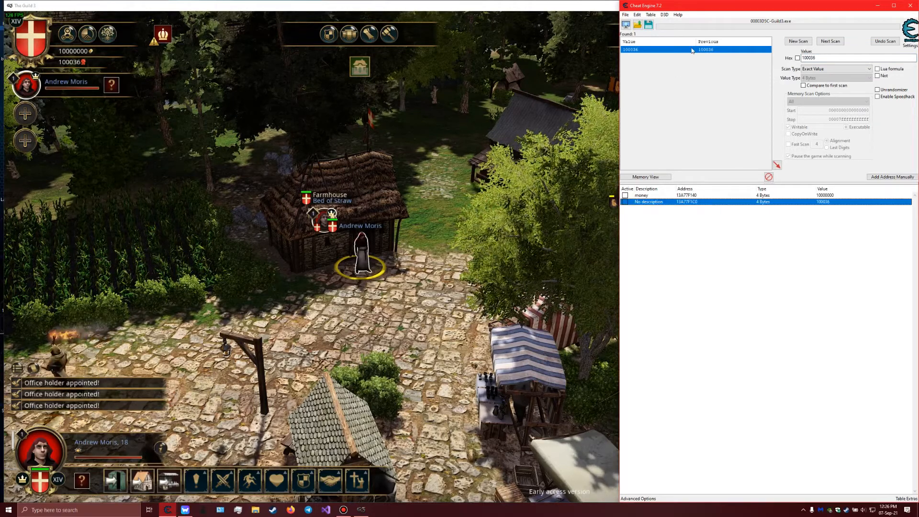
{"action": "double_click", "coordinate": [649, 202]}
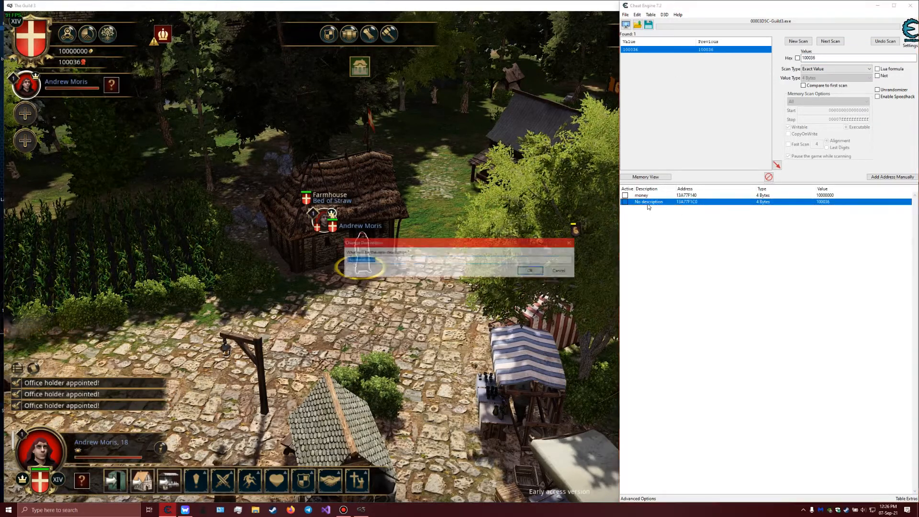
{"action": "type", "text": "reputation"}
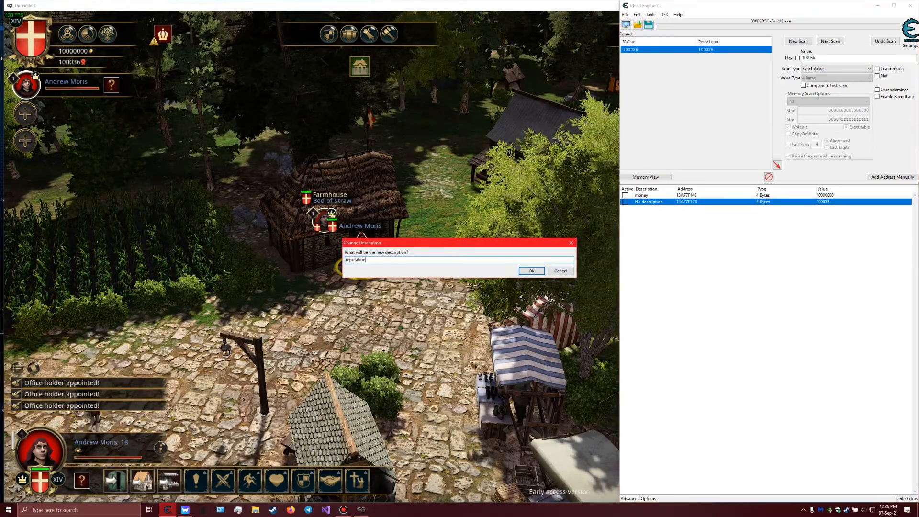
{"action": "left_click", "coordinate": [531, 270]}
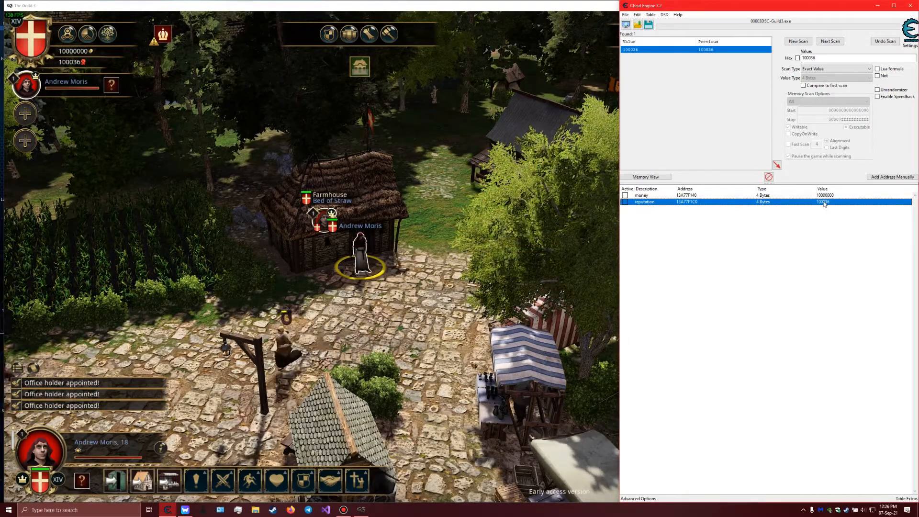
Set the reputation address to 1000000 so the game shows 1,000,000 influence
{"action": "double_click", "coordinate": [823, 202]}
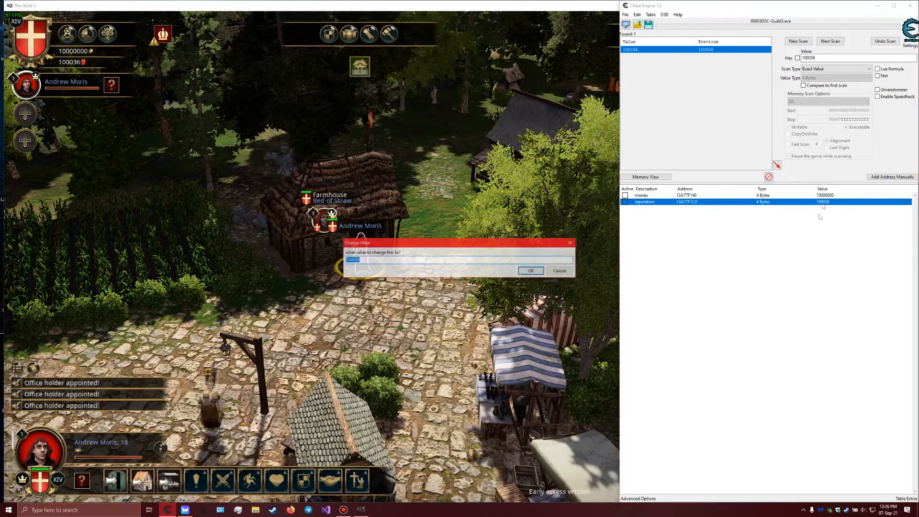
{"action": "type", "text": "1000"}
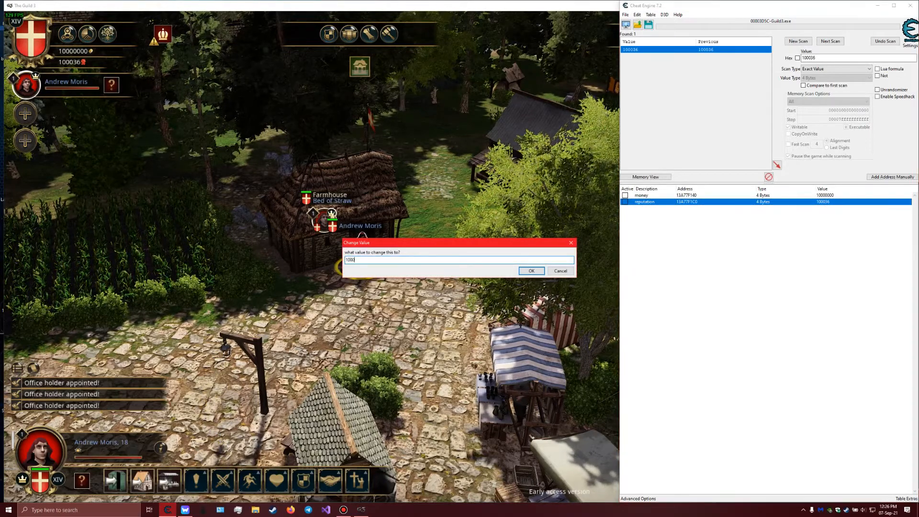
{"action": "left_click", "coordinate": [530, 269]}
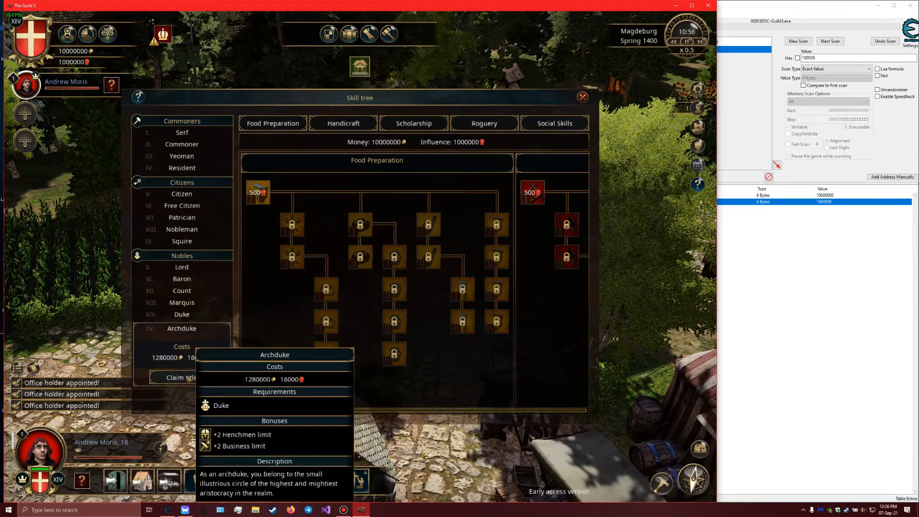
Claim the Archduke title, dismiss the congratulations and close the skill tree
{"action": "left_click", "coordinate": [177, 377]}
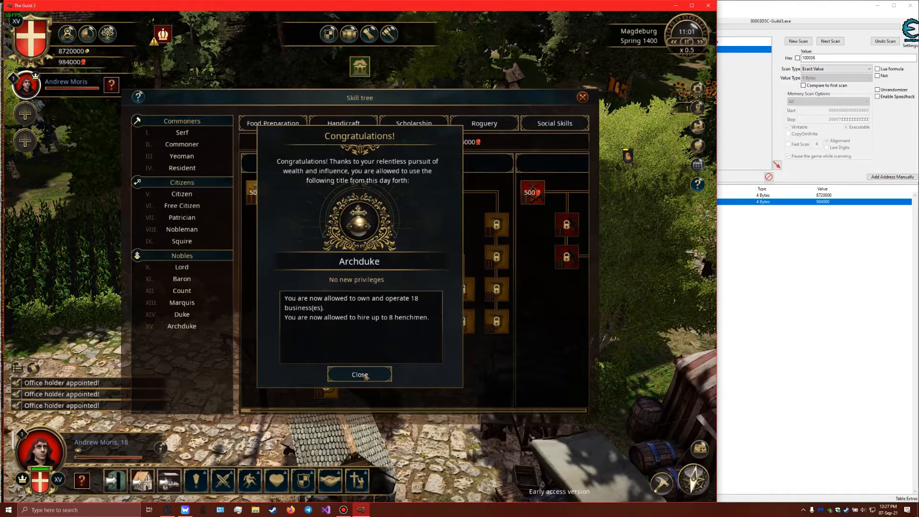
{"action": "left_click", "coordinate": [359, 374]}
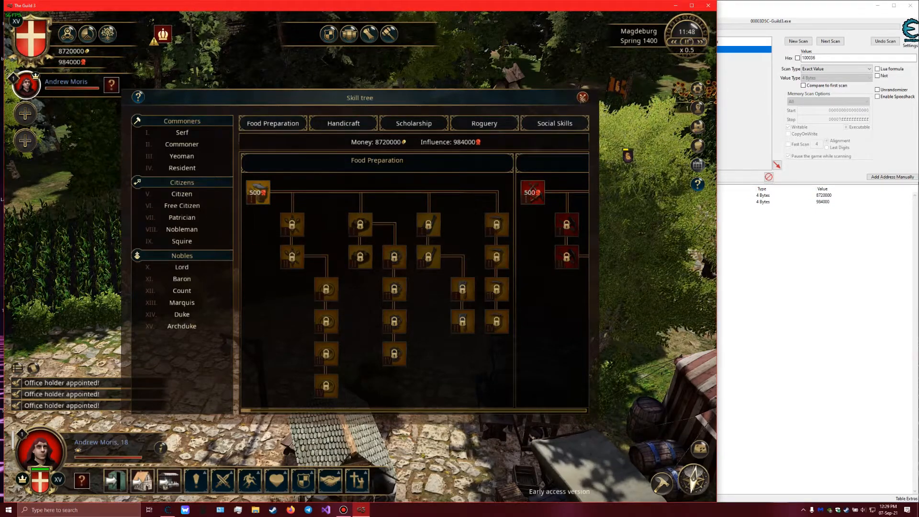
{"action": "left_click", "coordinate": [582, 97]}
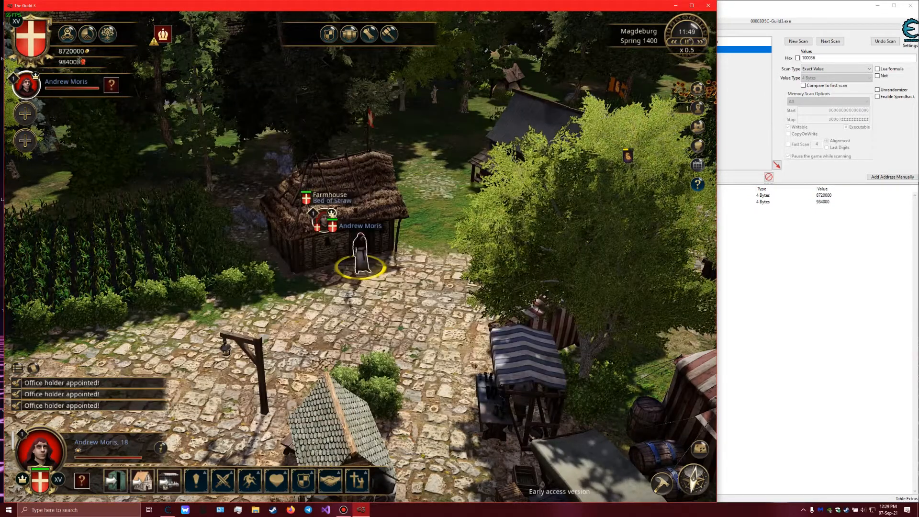